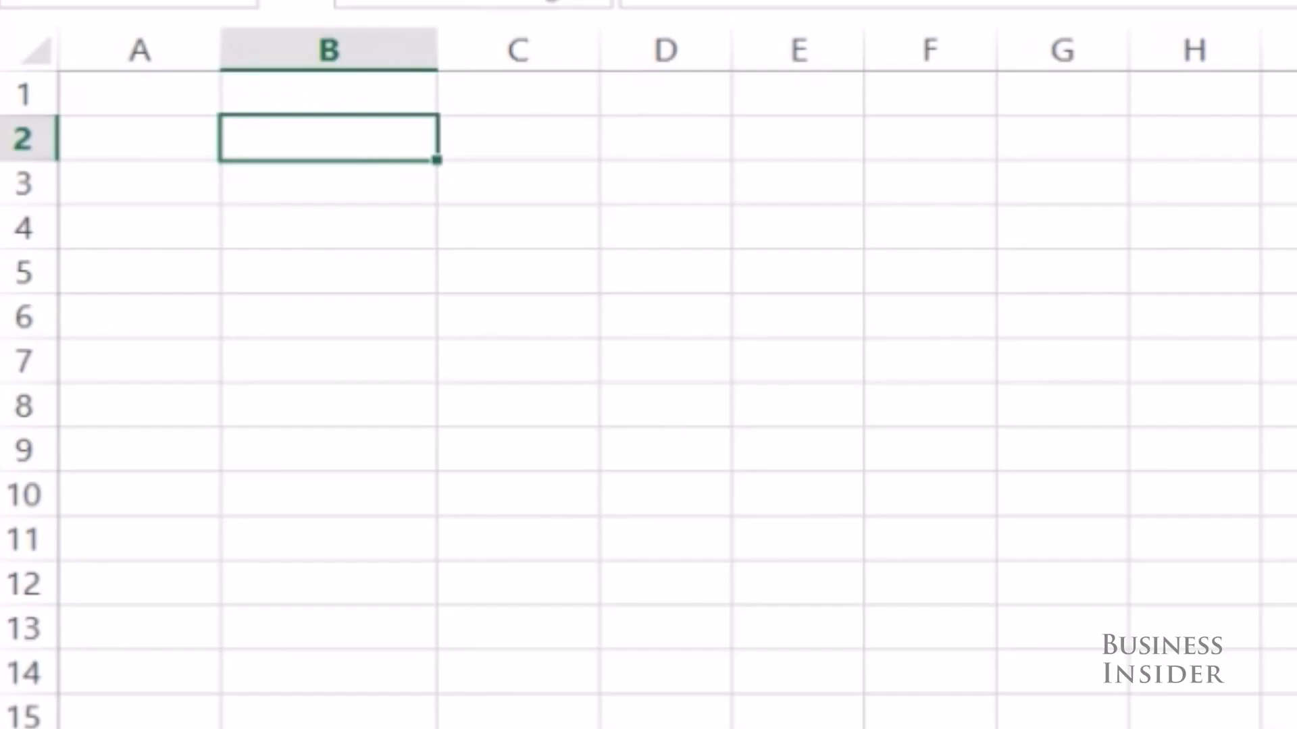
# - Enter Fized Cost 1000 and the Variable Cost label in columns B and C
pyautogui.write('Fized')
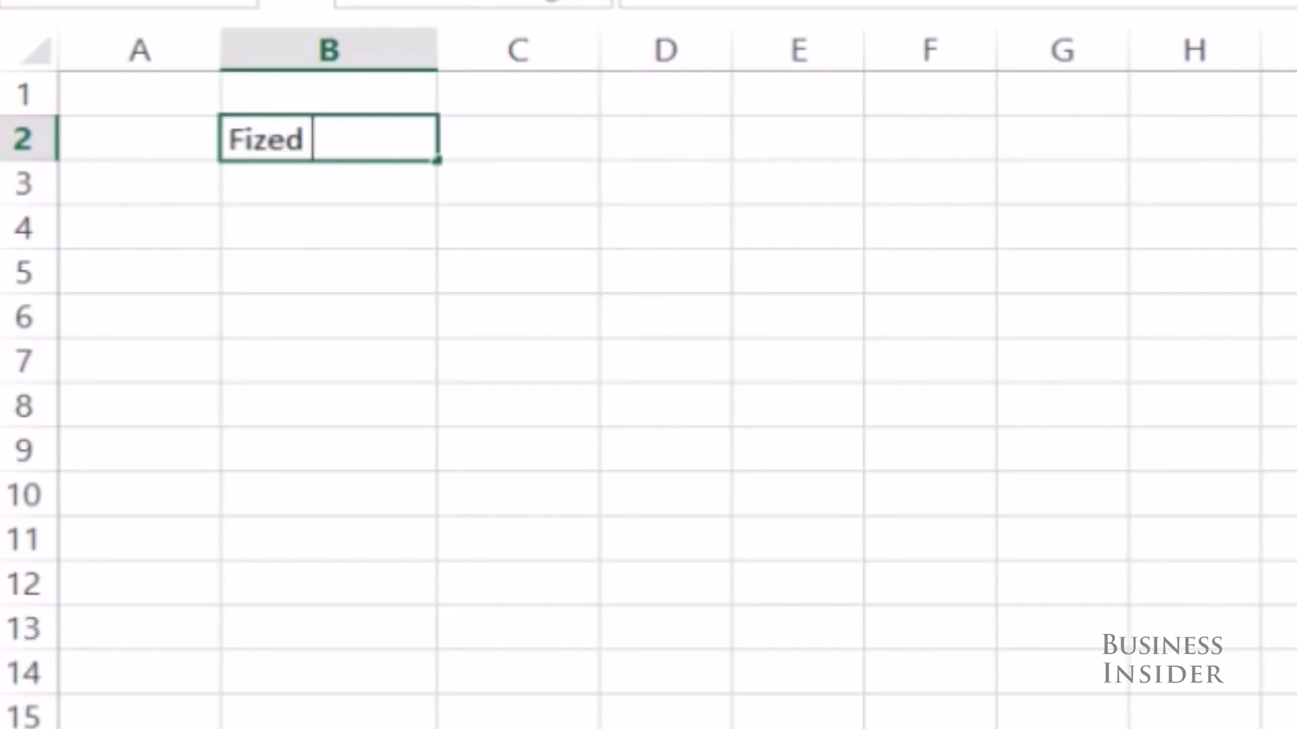
pyautogui.write('Cost')
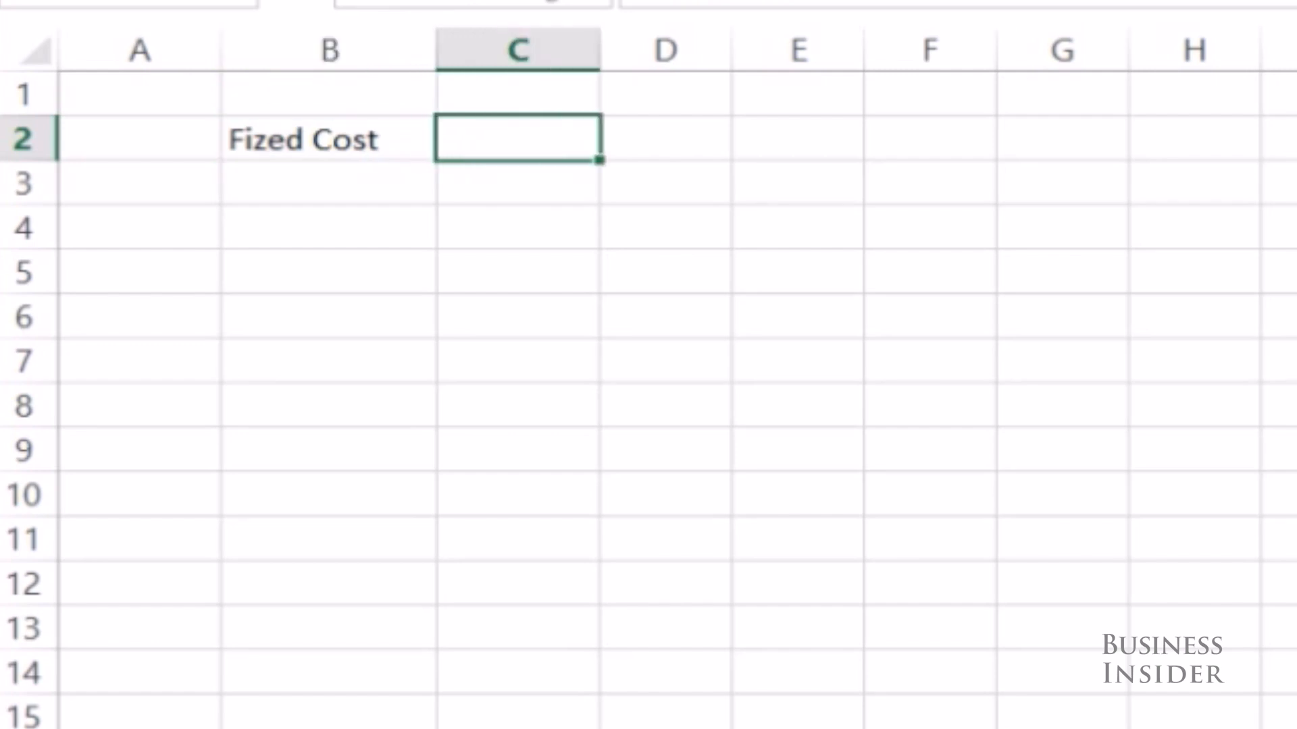
pyautogui.write('1000')
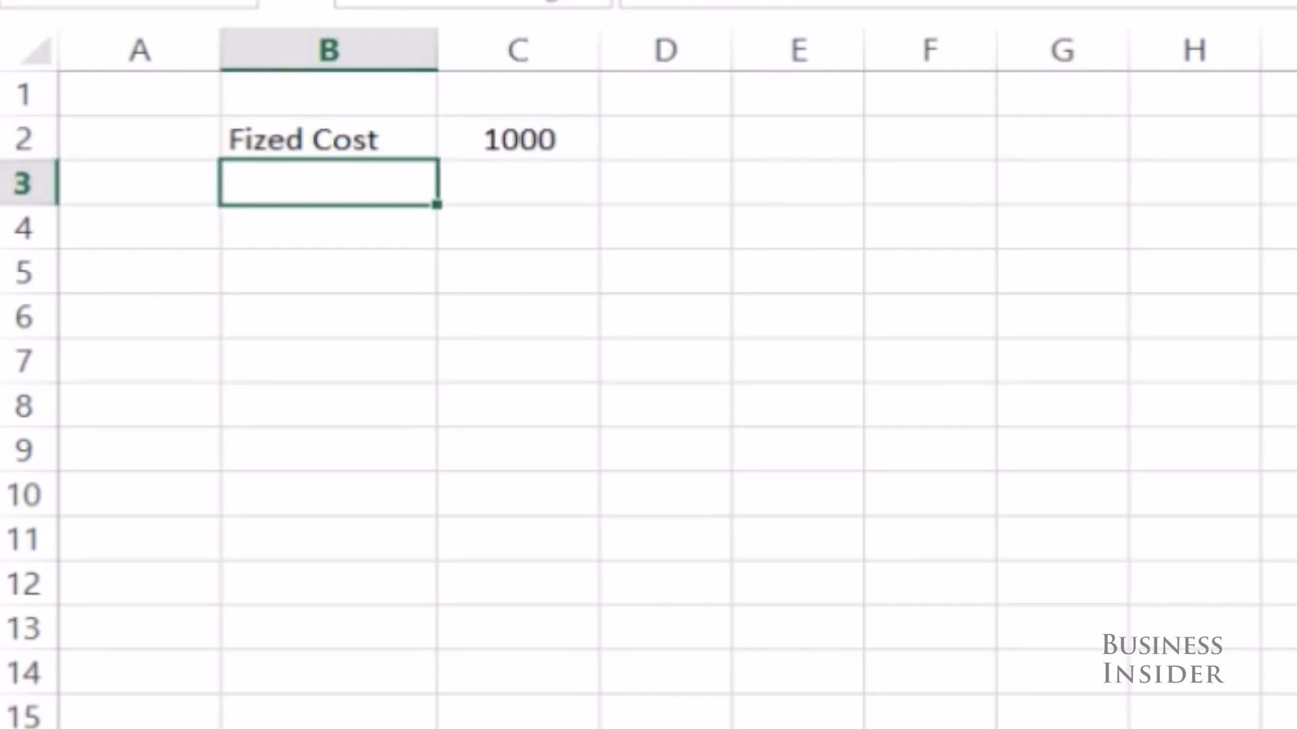
pyautogui.write('Varia')
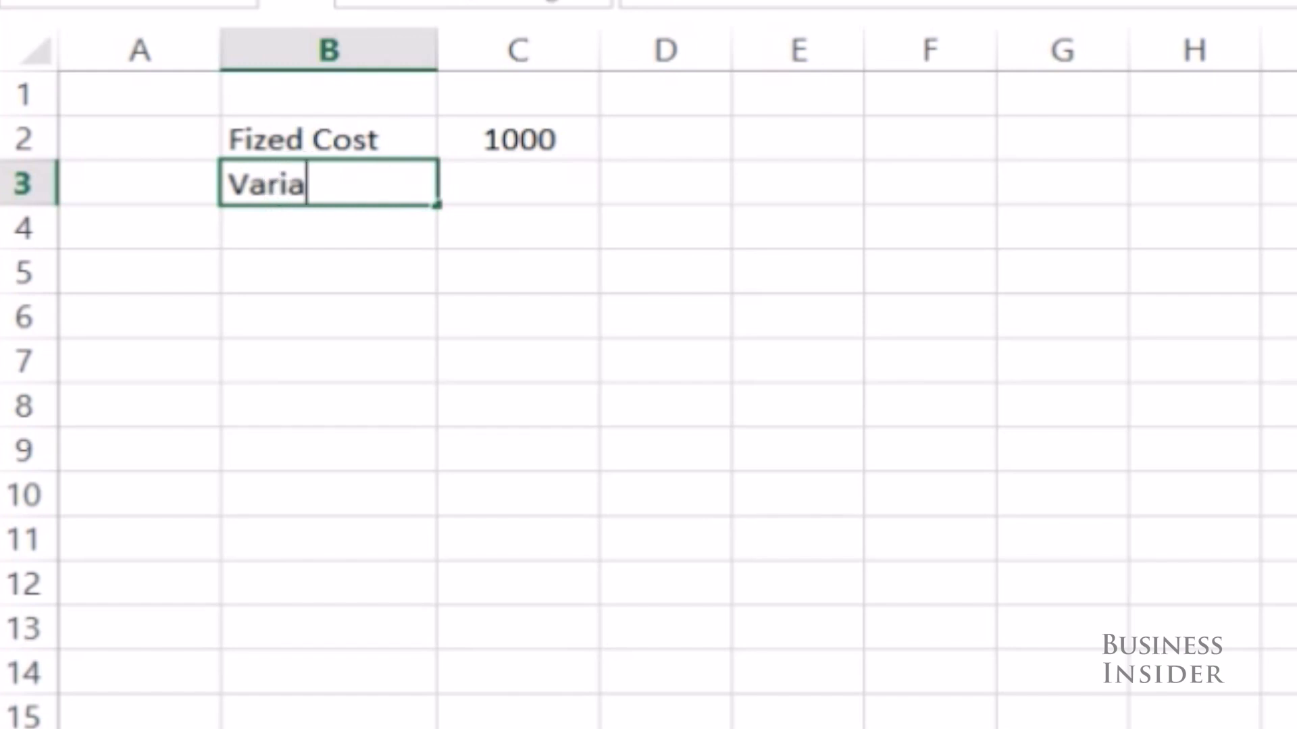
pyautogui.write('ble Cost')
pyautogui.click(518, 183)
pyautogui.write('5')
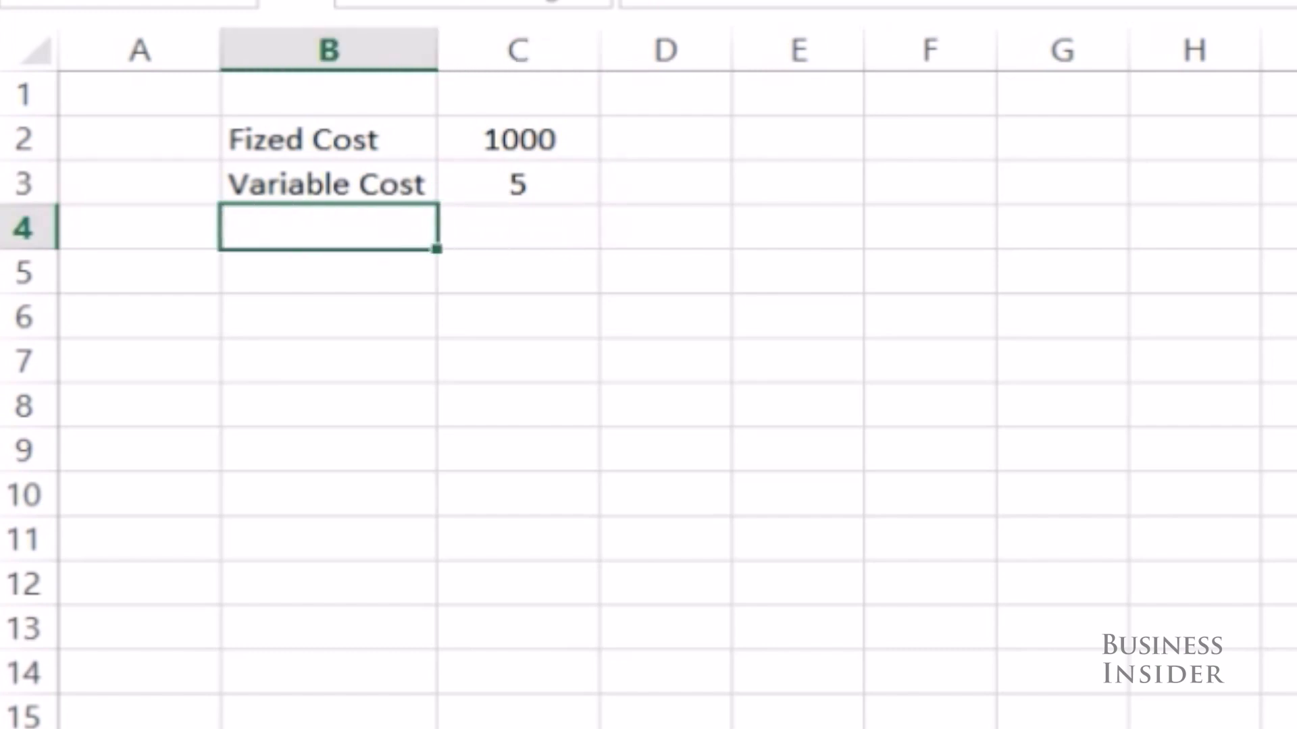
# - Add the Price and Quantity labels with quantity value 100
pyautogui.write('Price')
pyautogui.click(517, 227)
pyautogui.write('9')
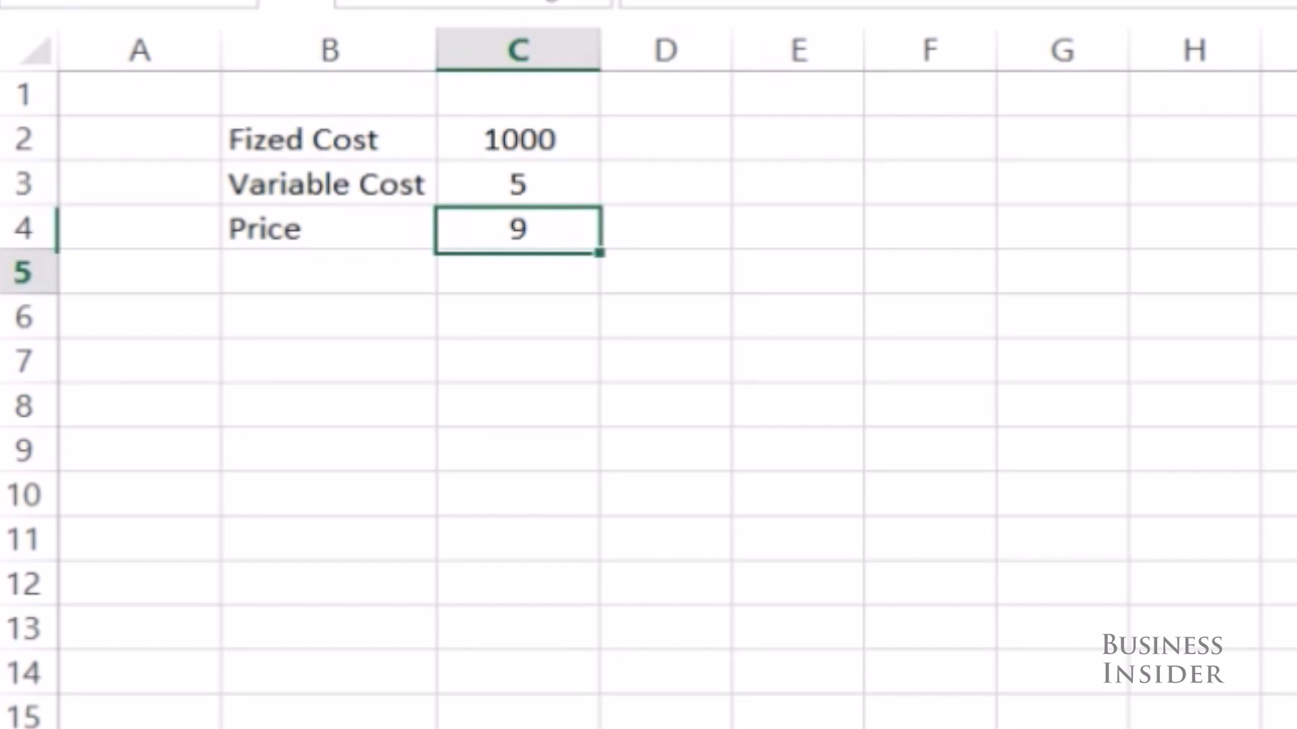
pyautogui.click(326, 272)
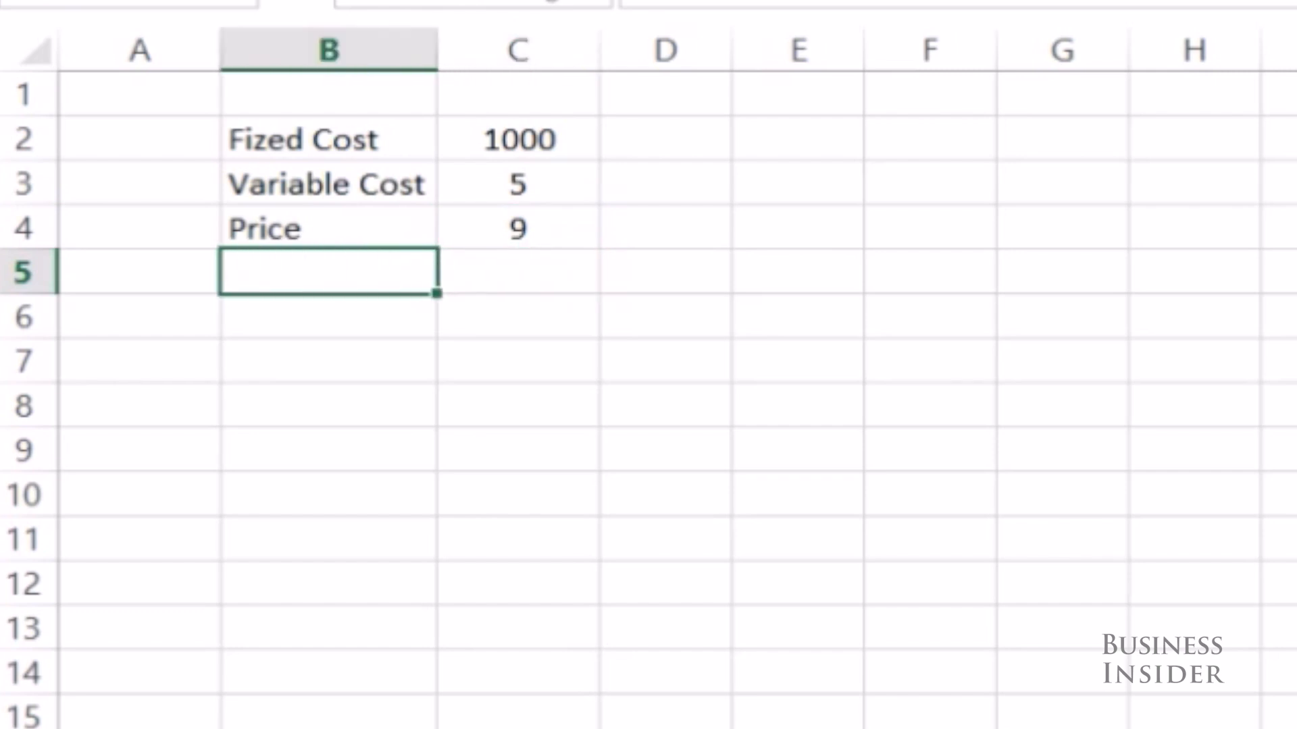
pyautogui.write('Quantity')
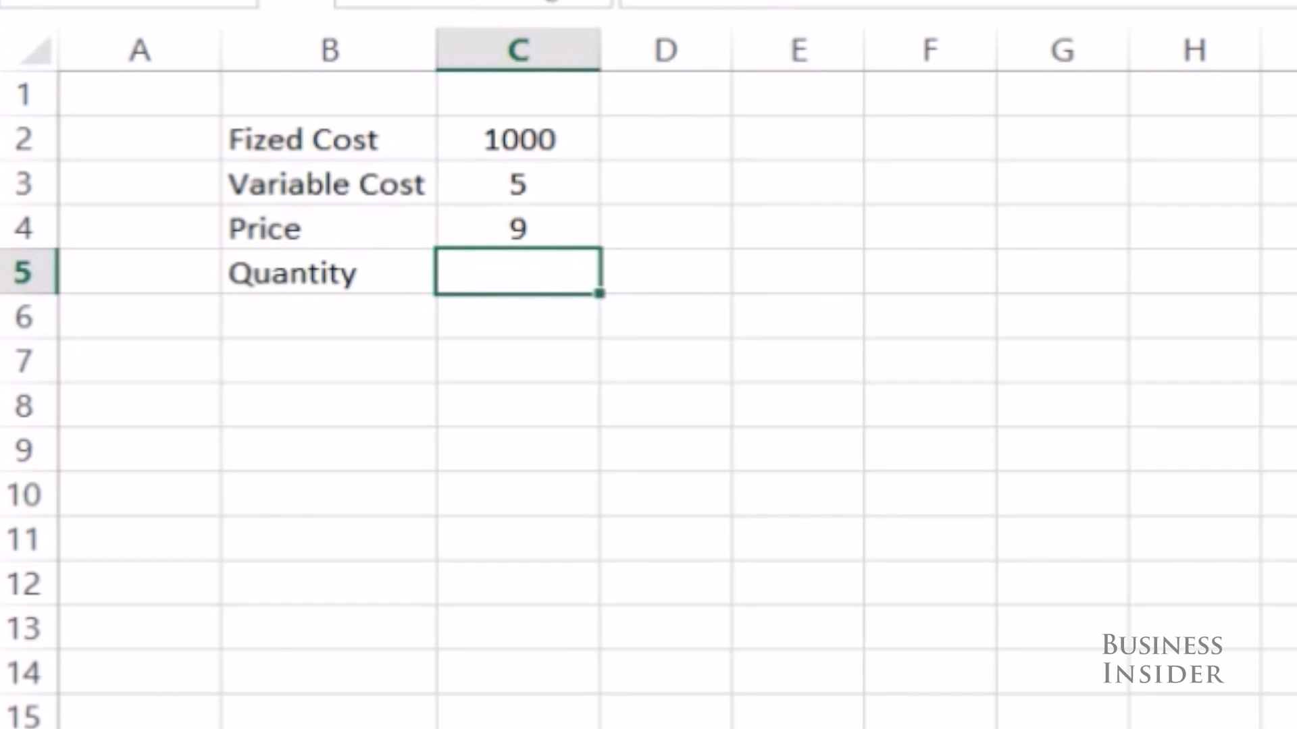
pyautogui.write('100')
pyautogui.click(517, 316)
pyautogui.write('=')
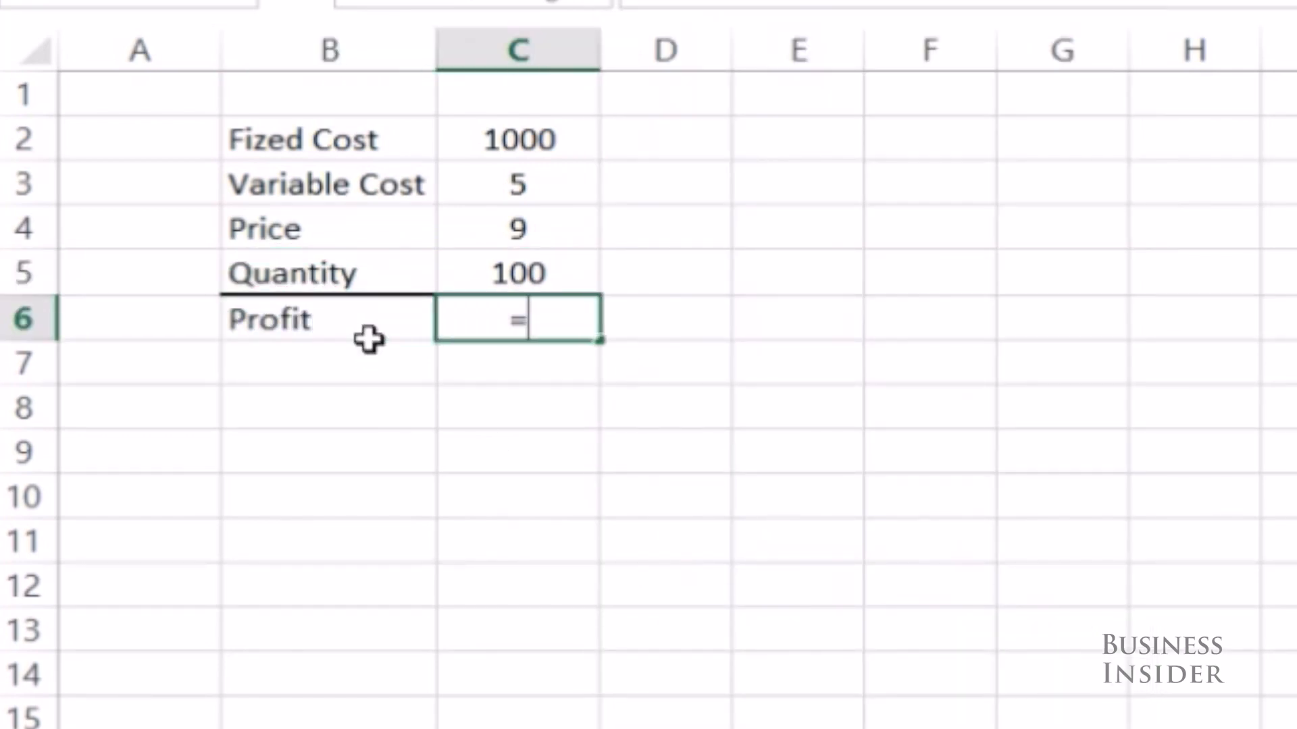
# - Enter the Profit formula =(C4-C3)*C5-C2 referencing price, costs and quantity
pyautogui.click(517, 229)
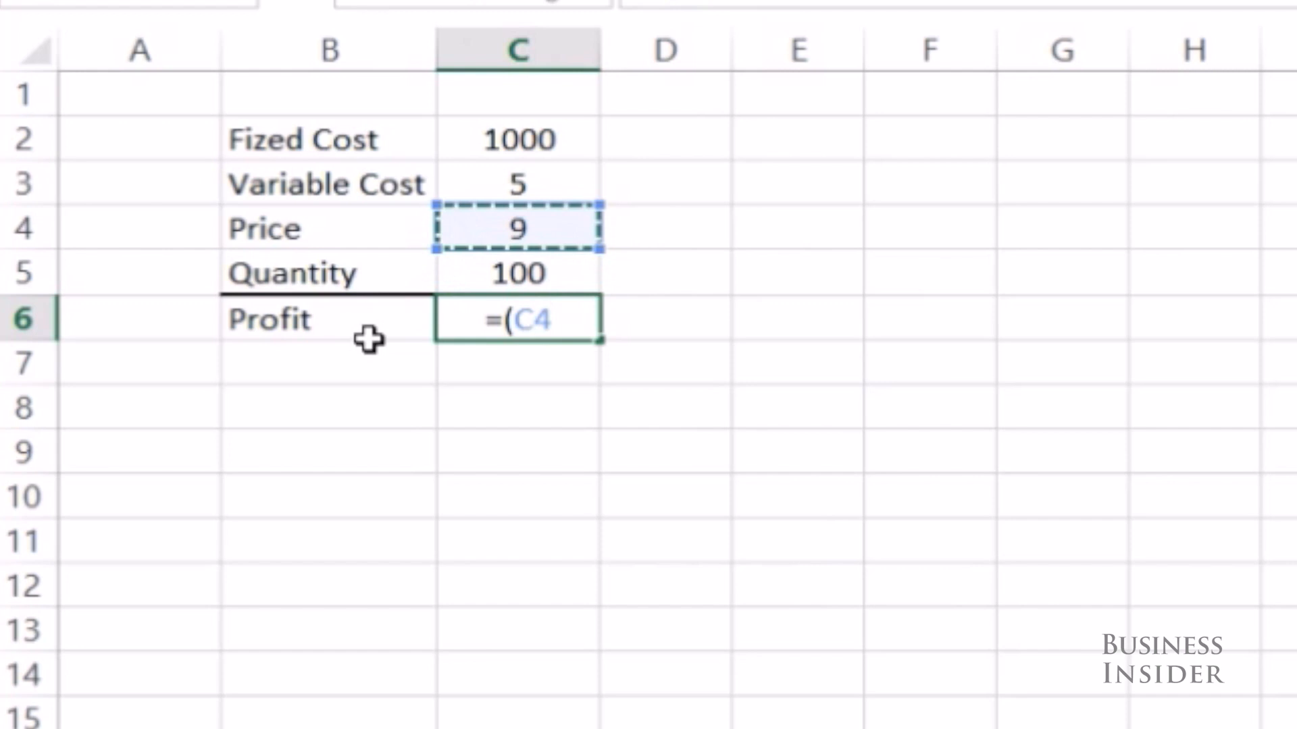
pyautogui.write('-C3)*C5')
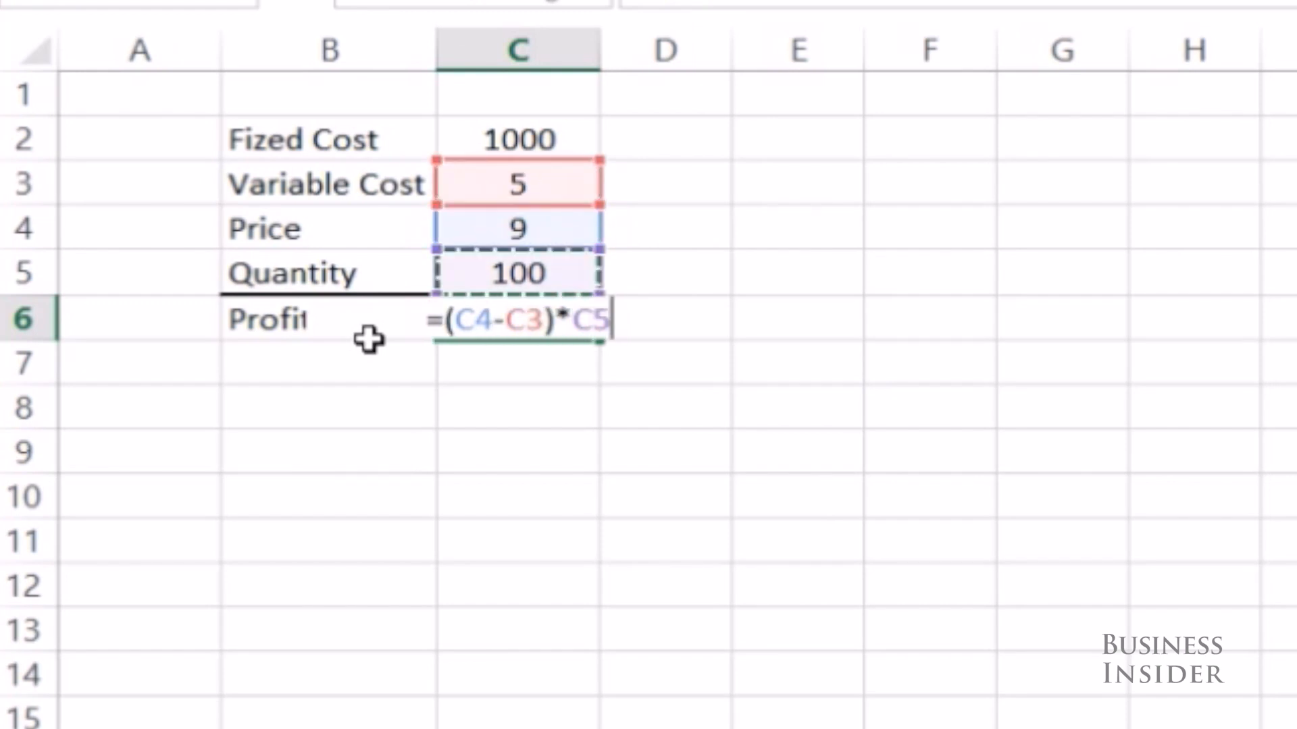
pyautogui.write('-C2')
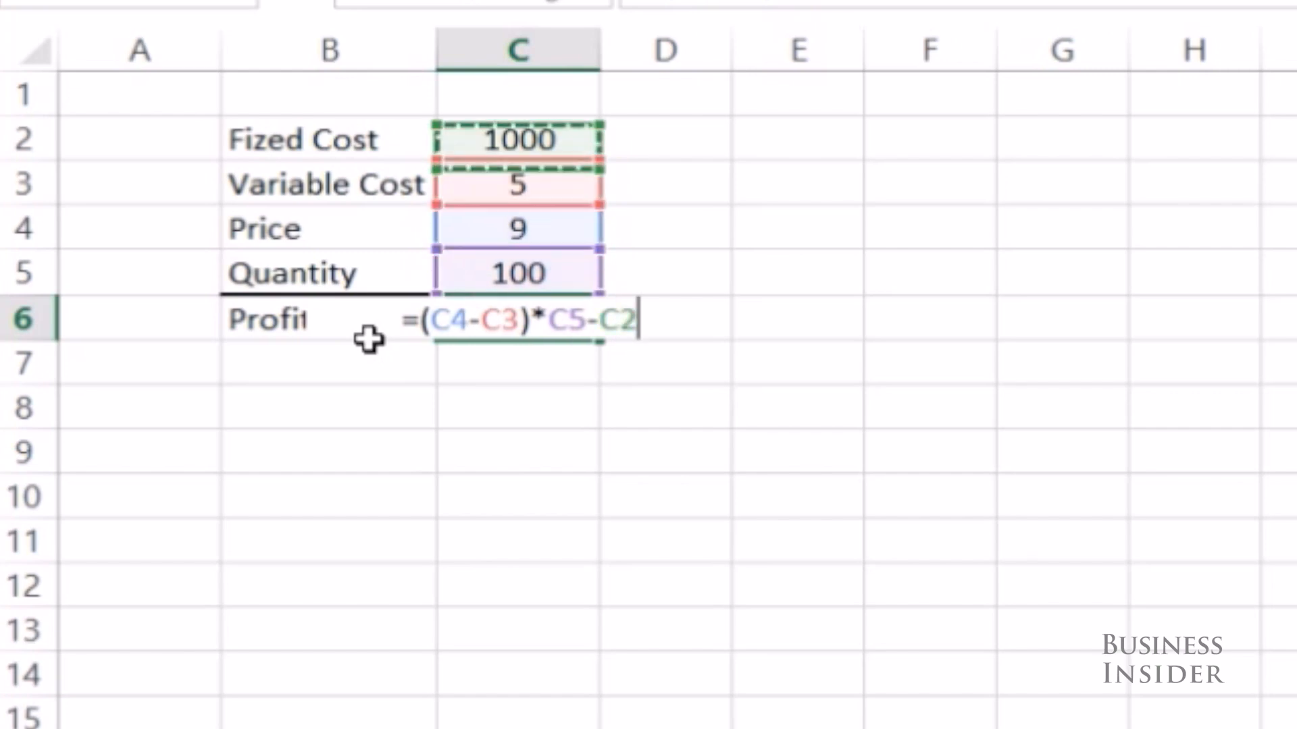
pyautogui.press('Enter')
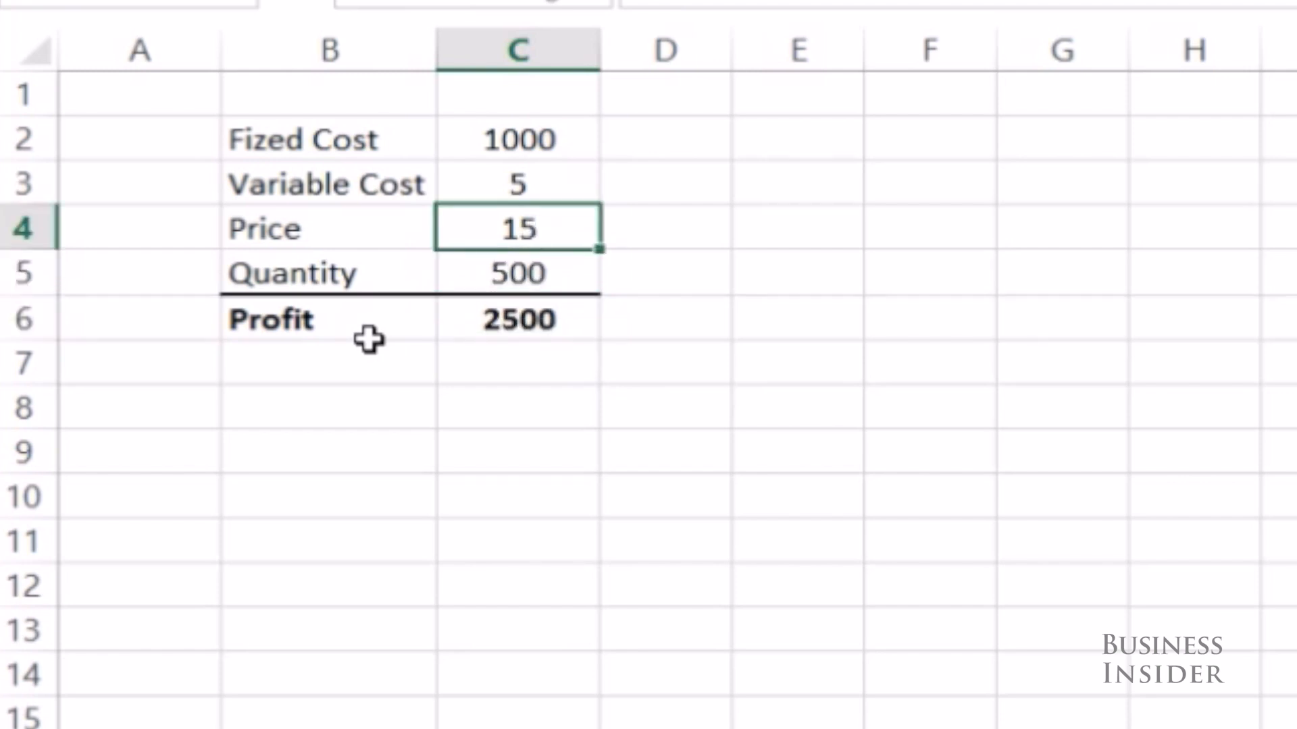
# - Change Quantity to 200 so Profit shows 1000
pyautogui.write('200')
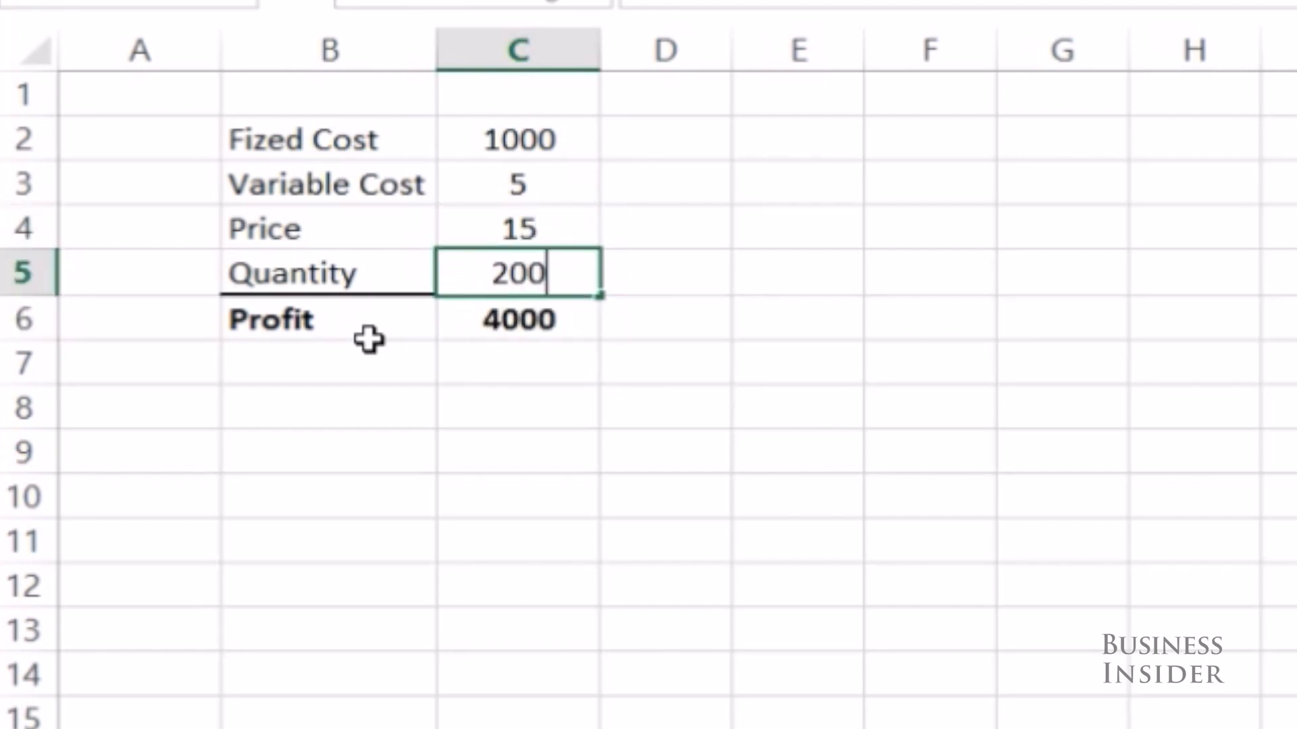
pyautogui.press('Enter')
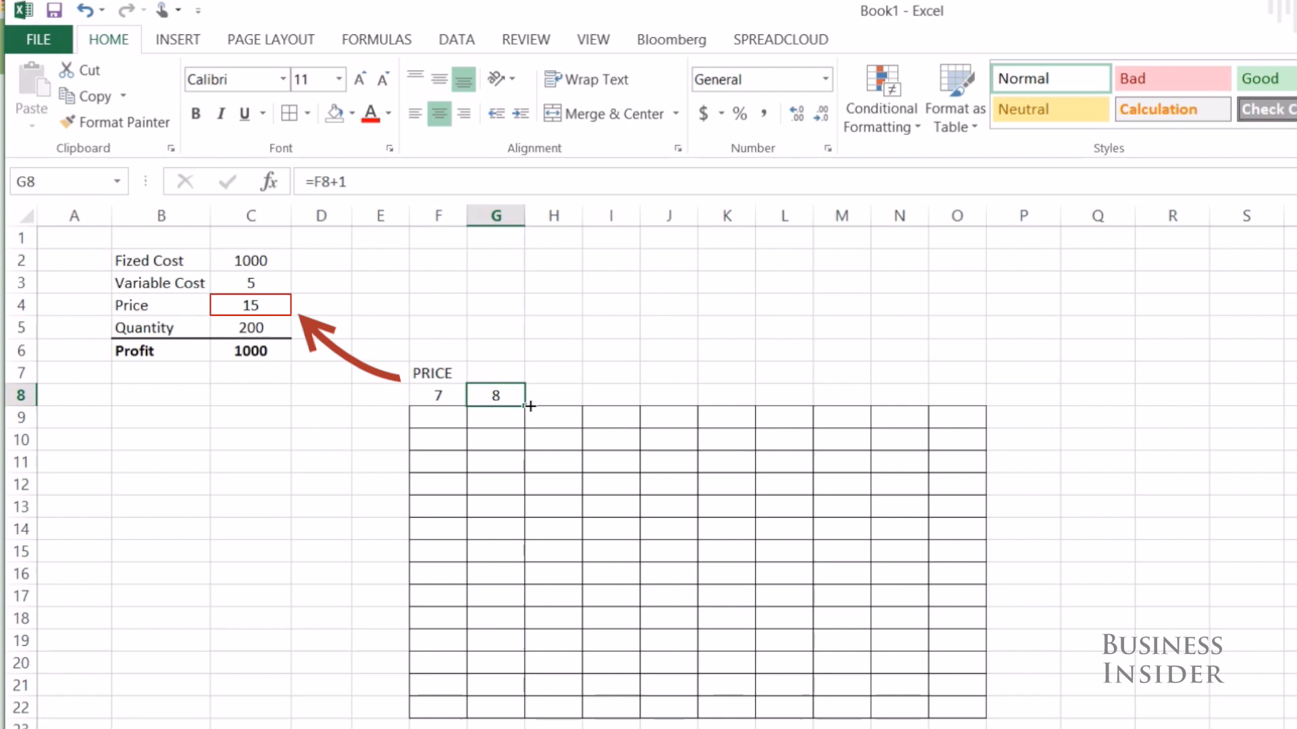
# - Extend prices to 16, list quantities from 50 and merge the QUANTITY label cells
pyautogui.moveTo(525, 405); pyautogui.dragTo(956, 396)
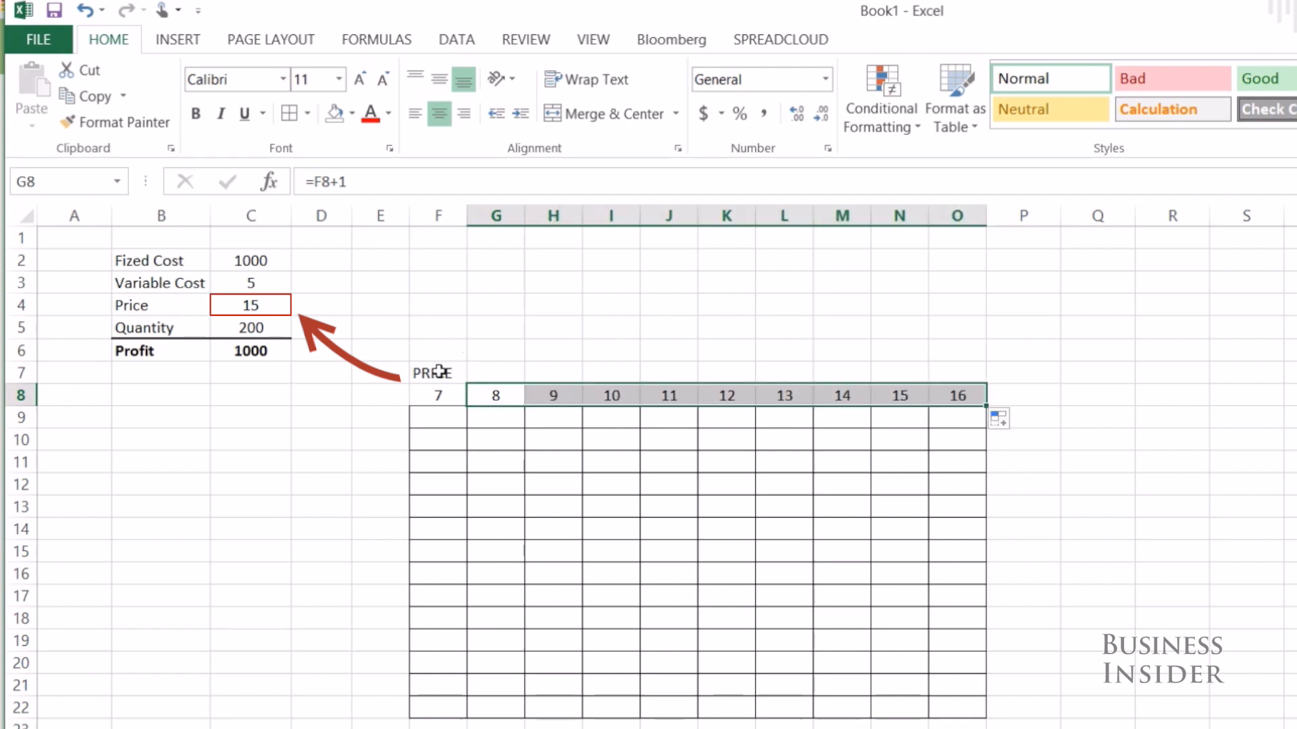
pyautogui.click(601, 113)
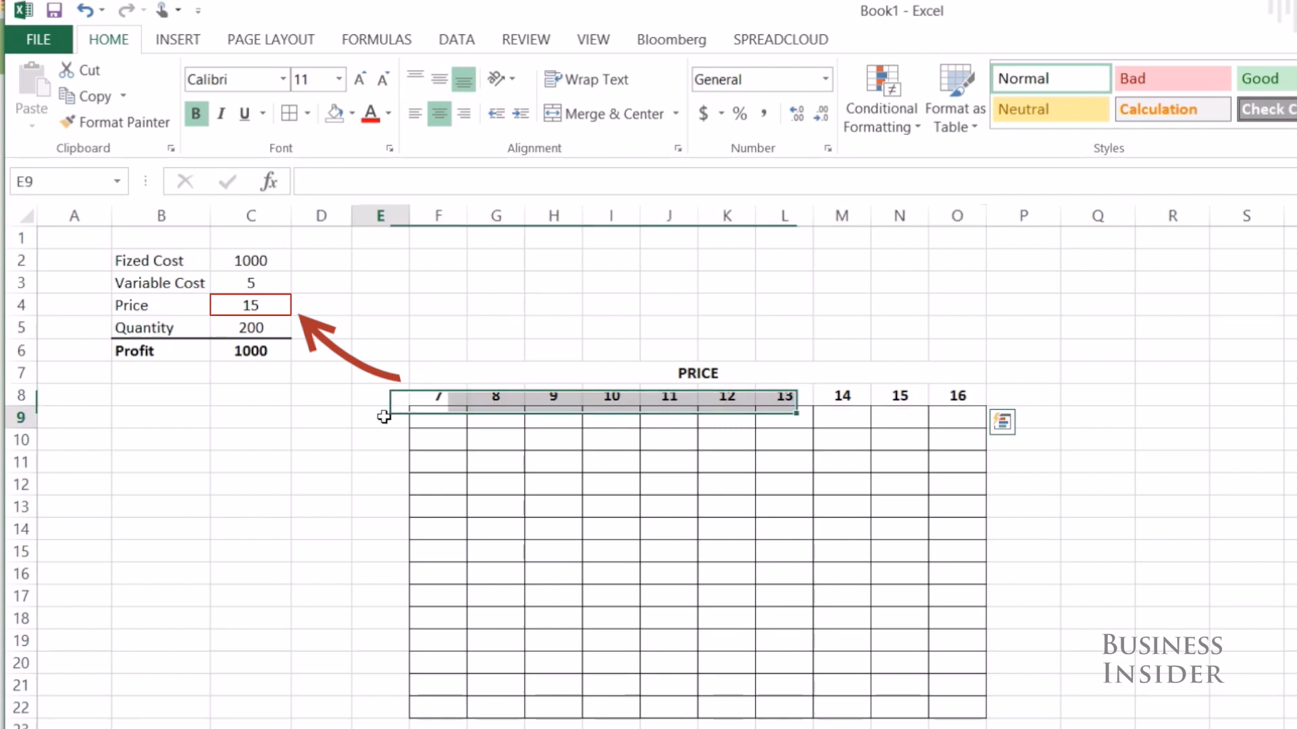
pyautogui.write('QUANTITY')
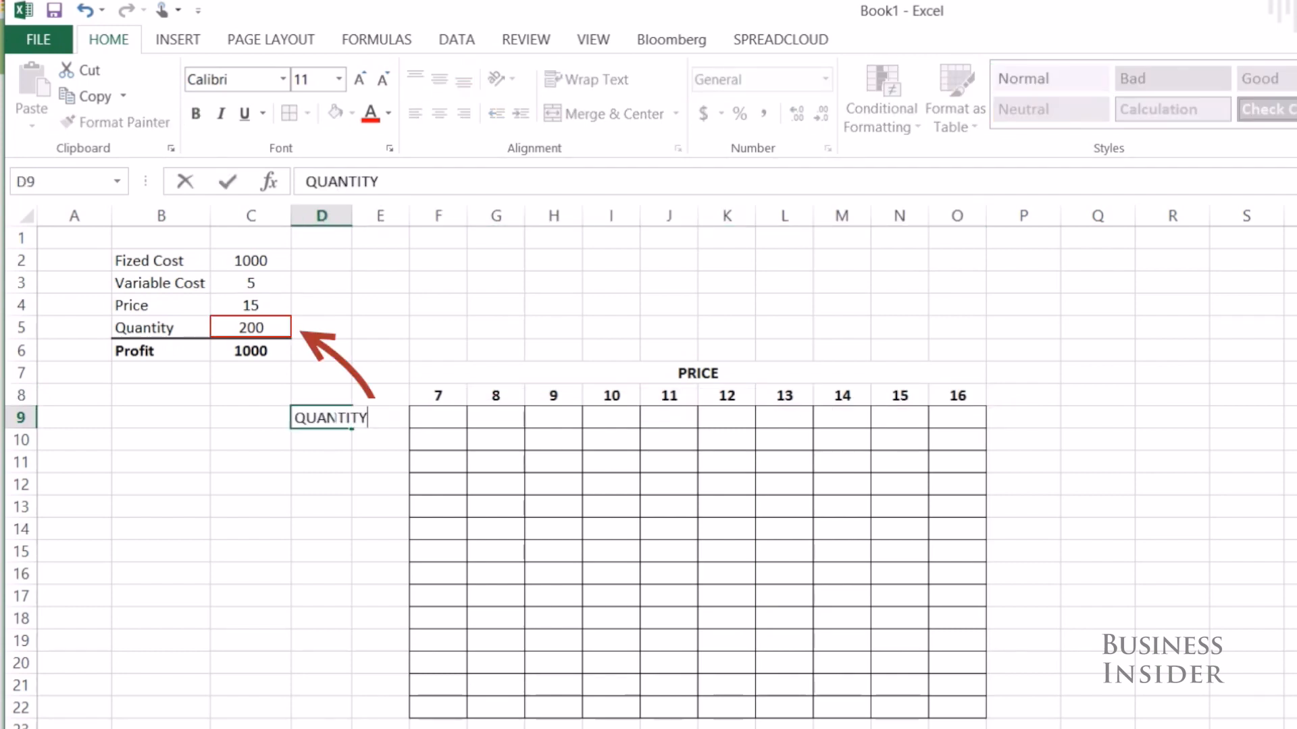
pyautogui.write('50')
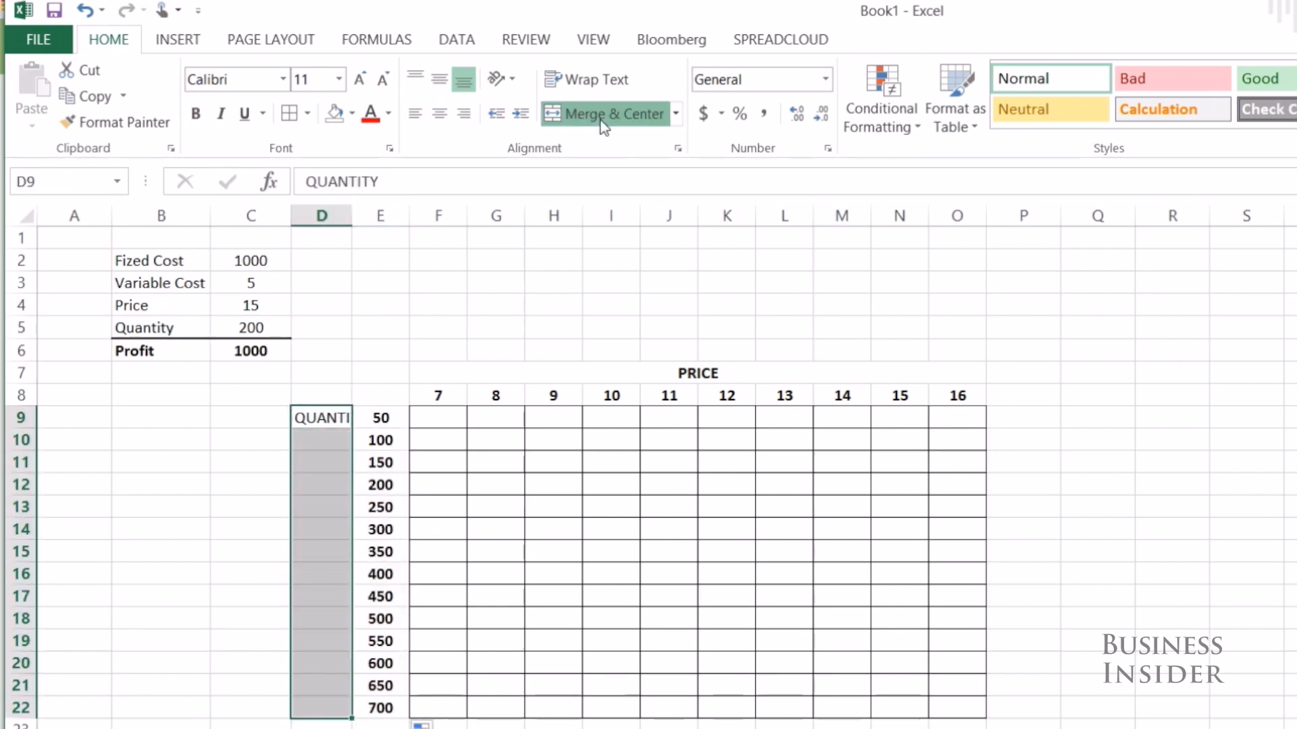
pyautogui.click(605, 113)
pyautogui.write('=')
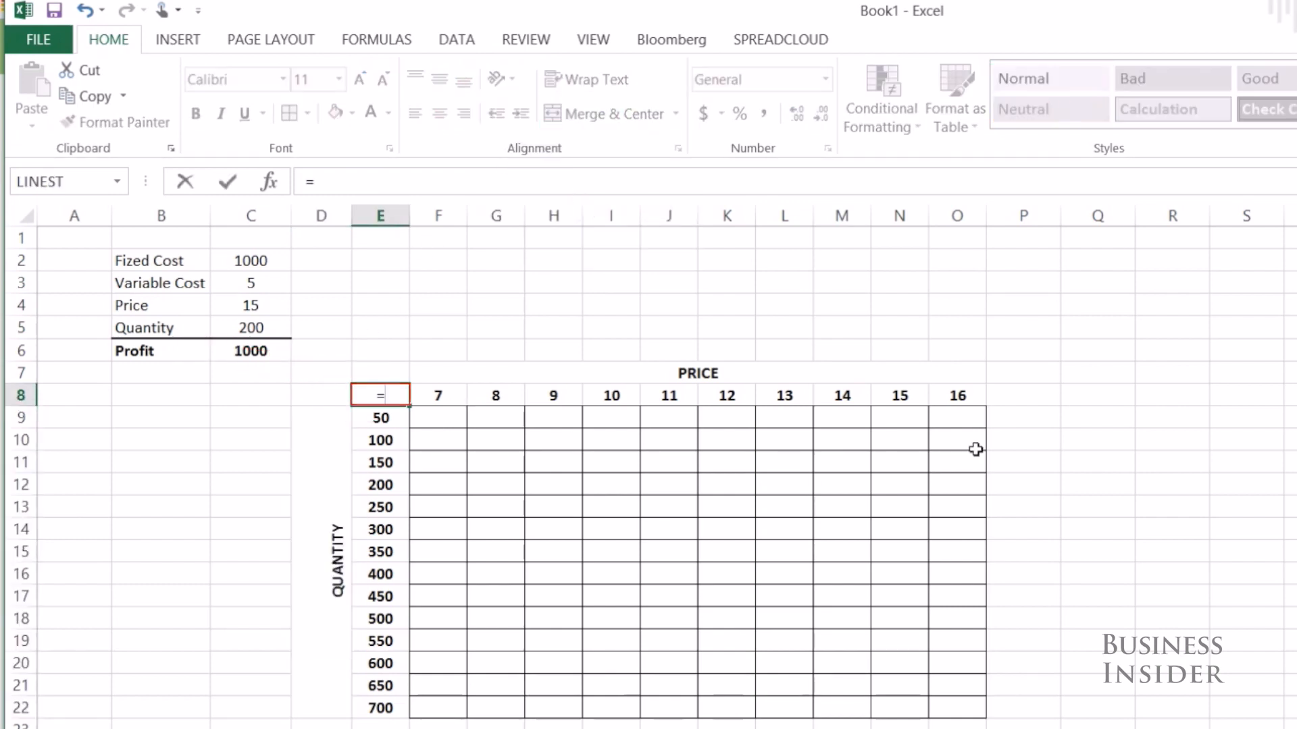
# - Build the profit formula in corner cell E8 and select the whole table E8:O22
pyautogui.click(250, 306)
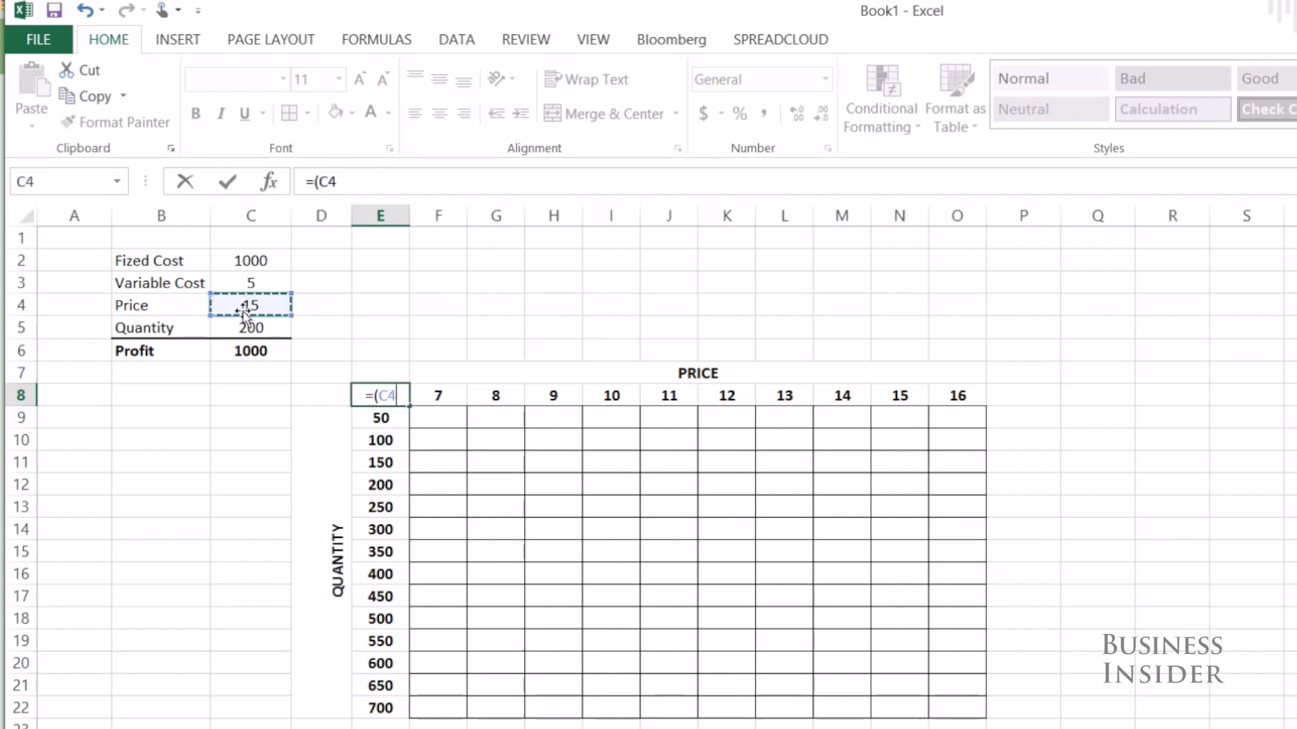
pyautogui.click(251, 284)
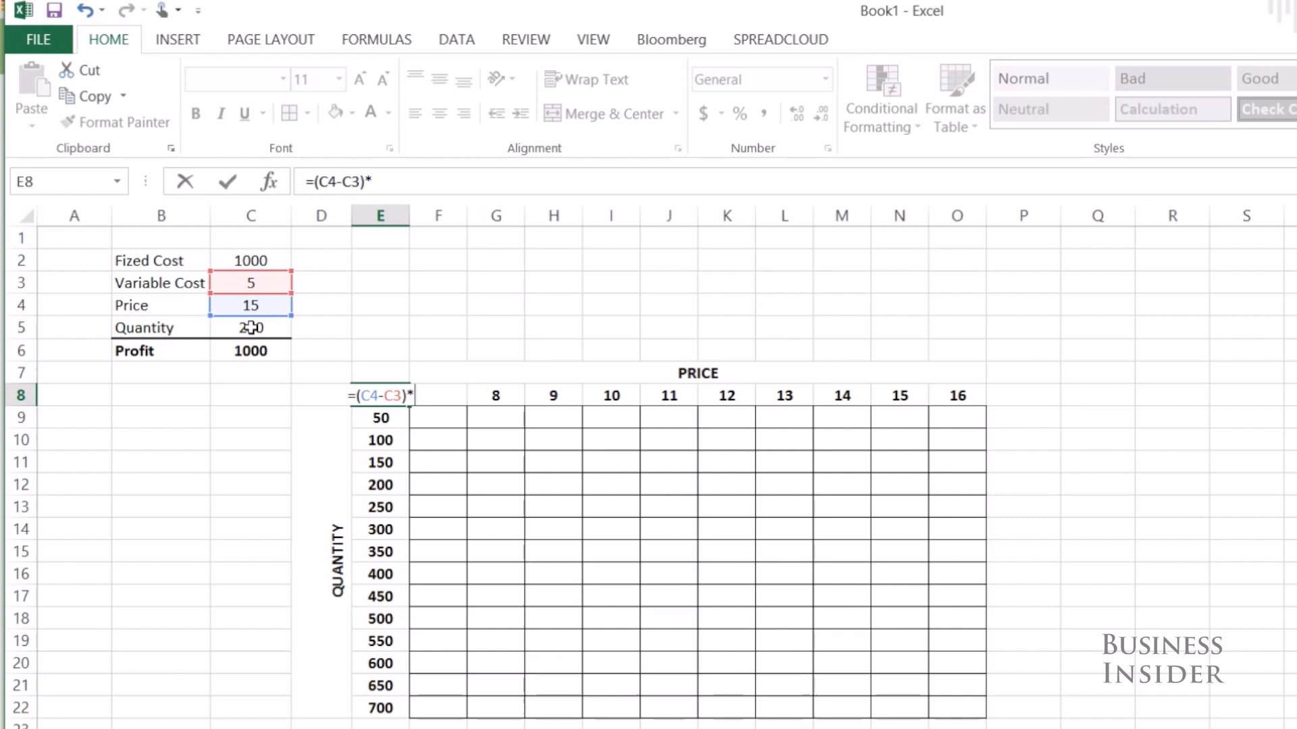
pyautogui.click(251, 327)
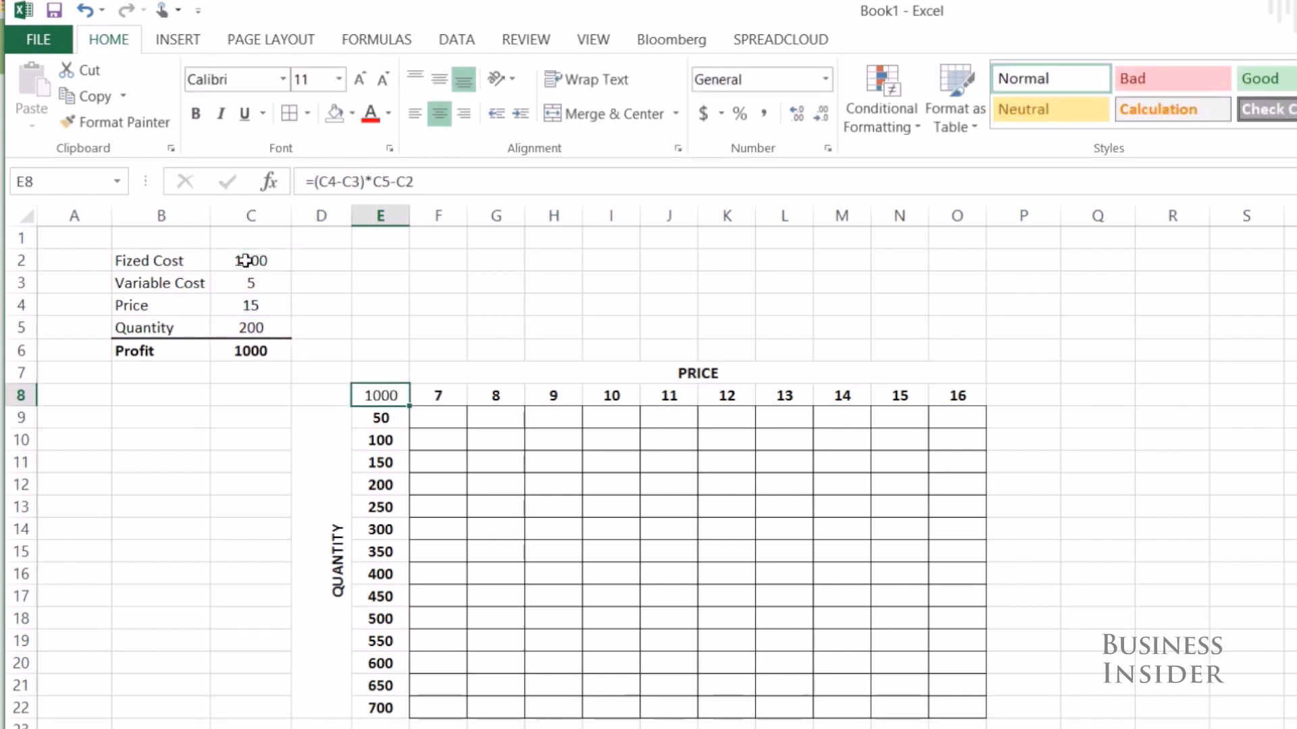
pyautogui.moveTo(379, 394); pyautogui.dragTo(900, 707)
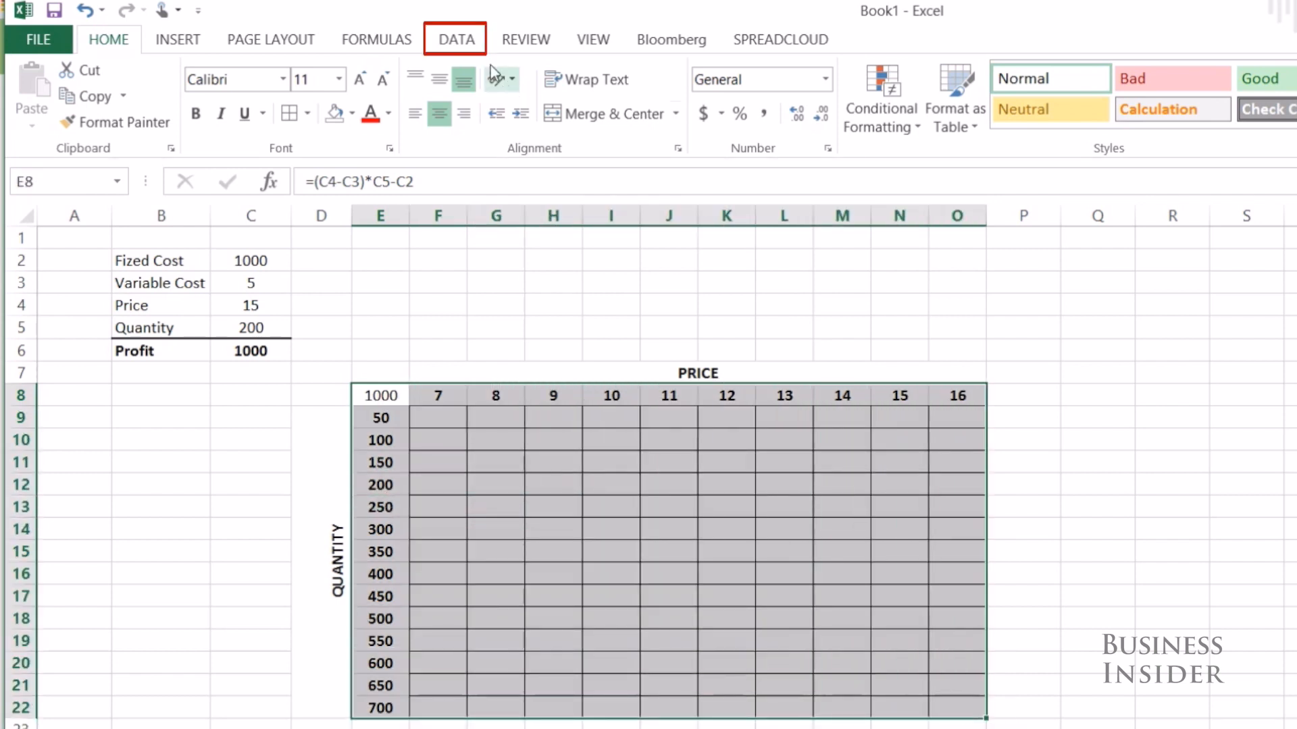
# - Start a Data Table from What-If Analysis on the Data ribbon
pyautogui.click(457, 37)
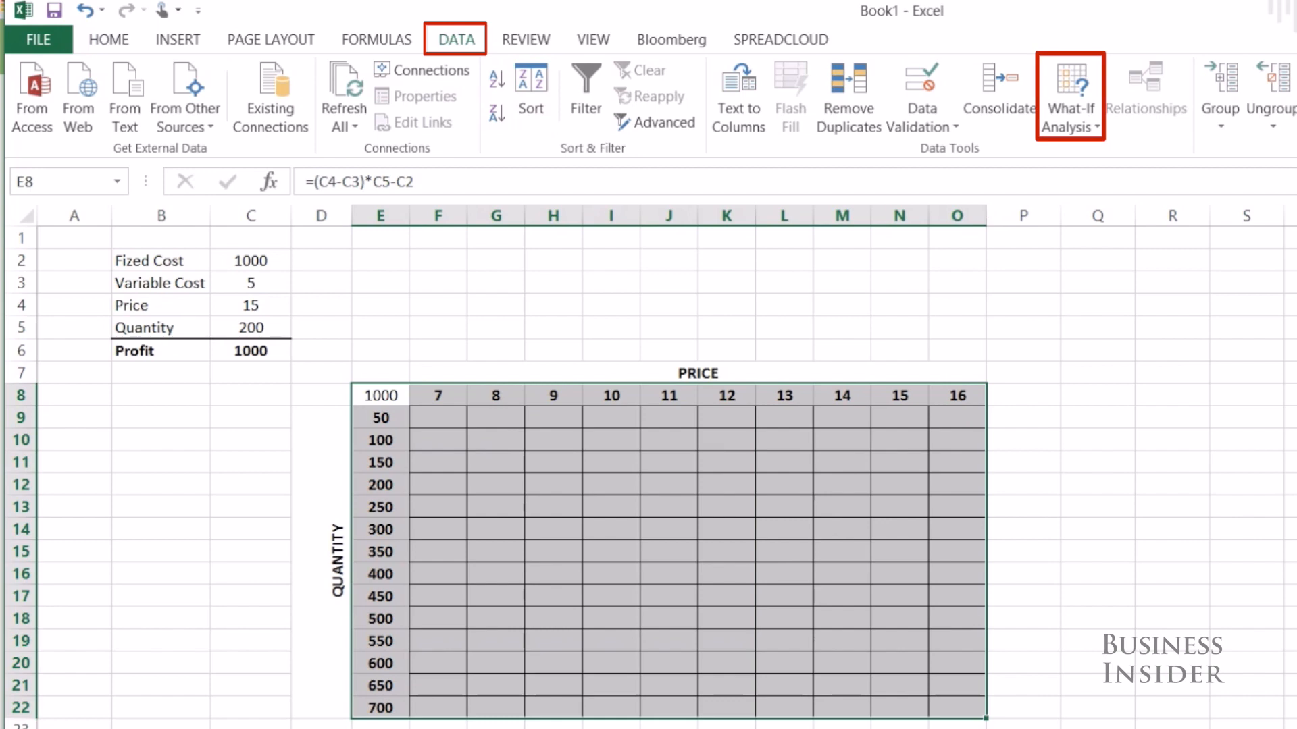
pyautogui.click(1070, 95)
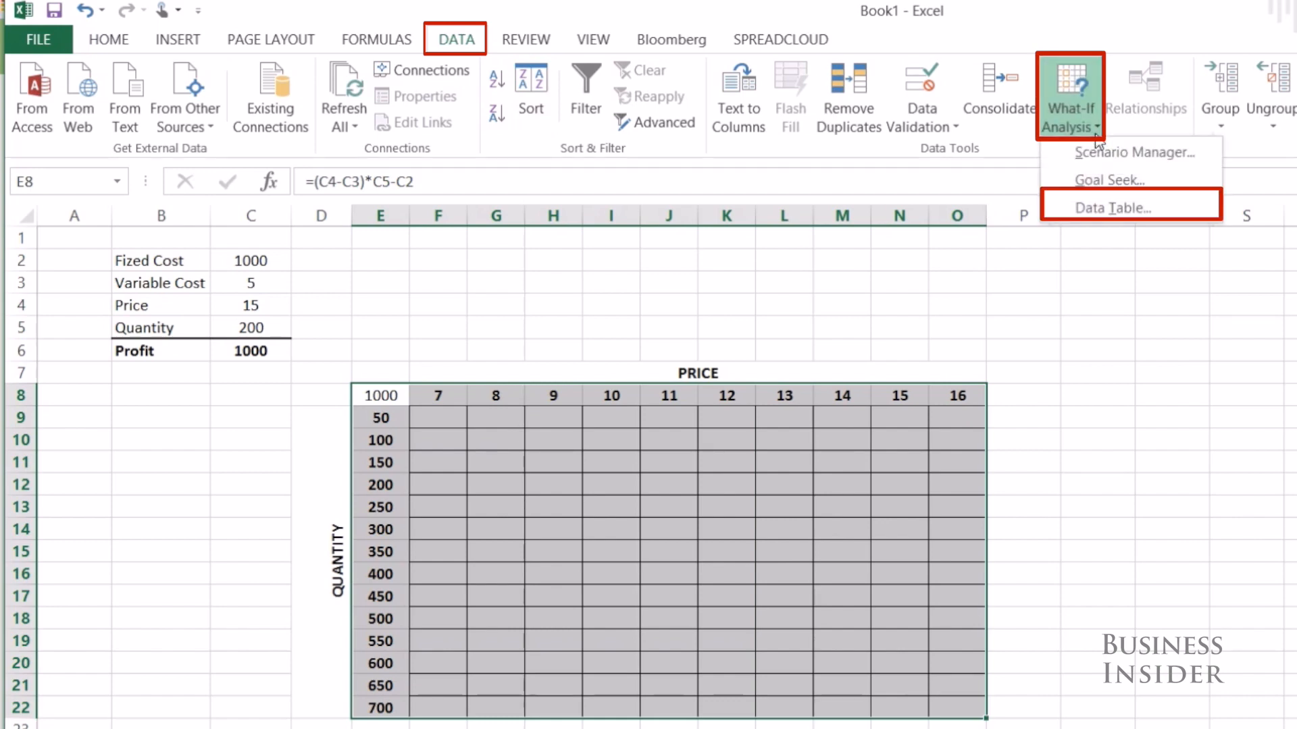
pyautogui.click(1113, 208)
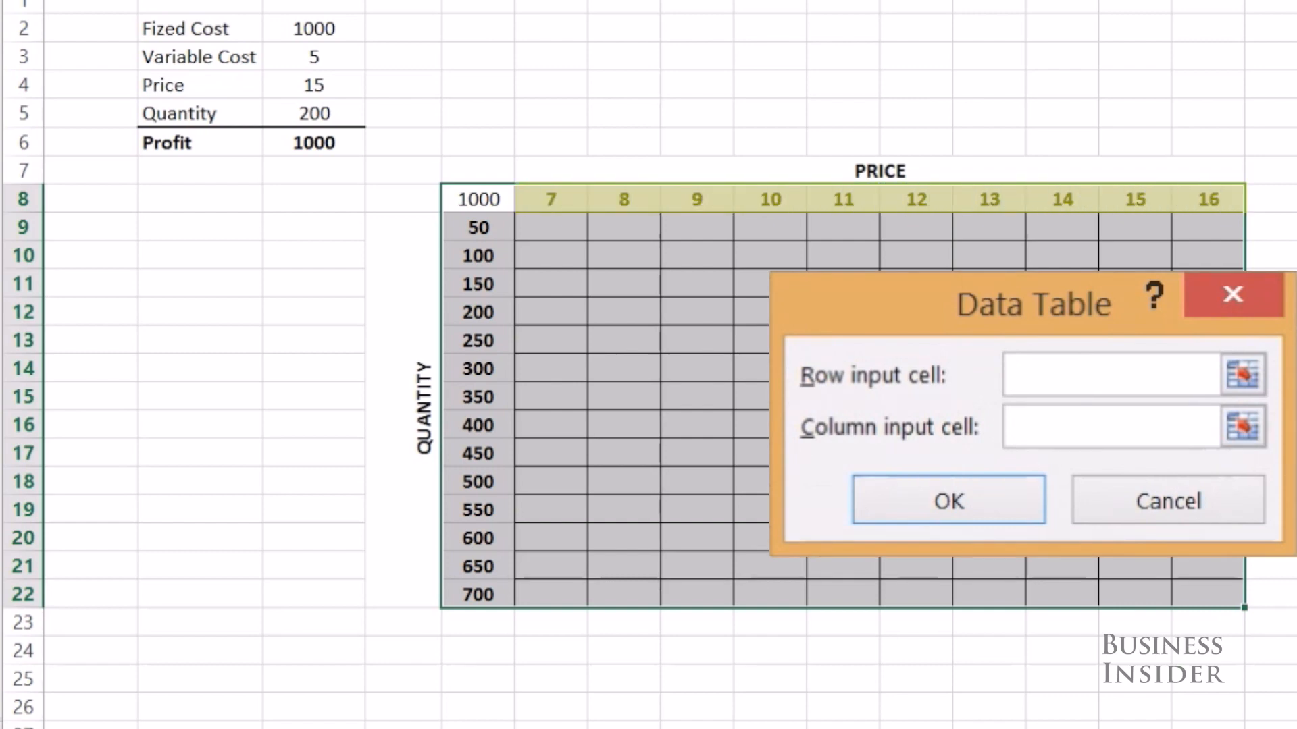
# - Set row input cell to price C4 and column input to quantity C5, then build the table
pyautogui.click(313, 84)
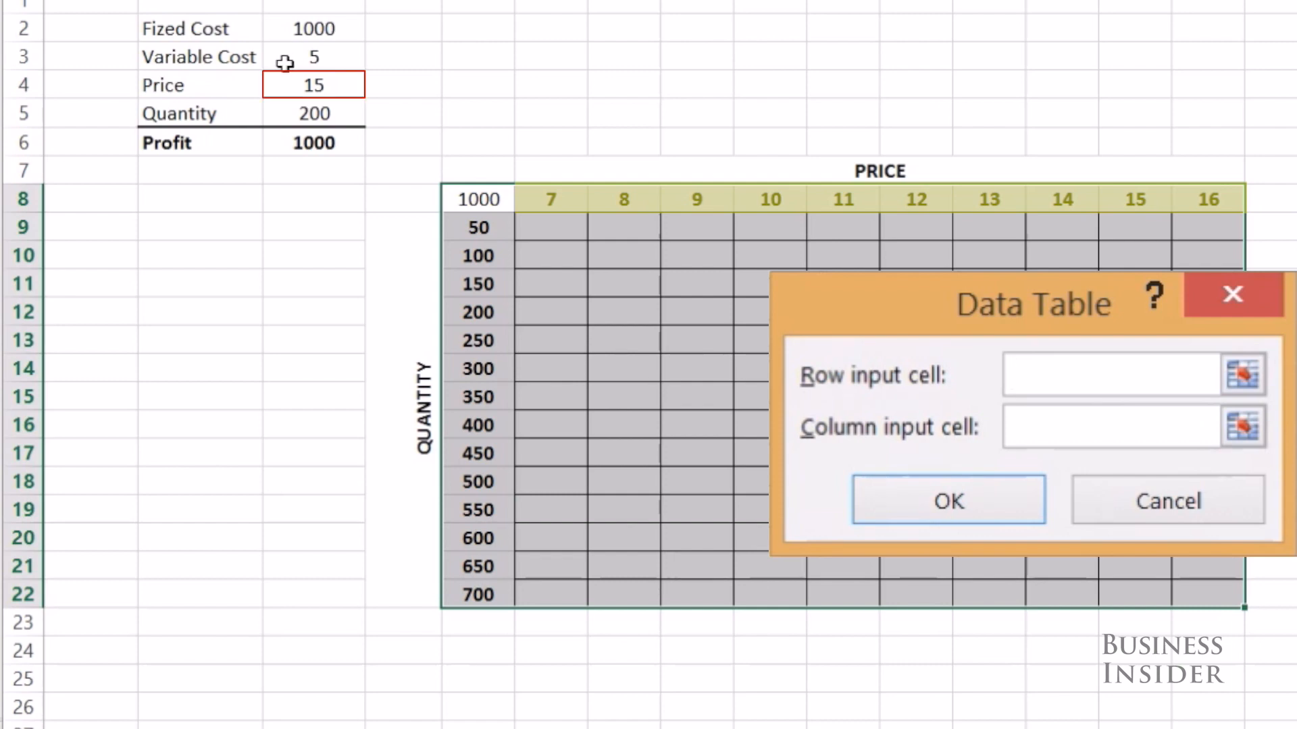
pyautogui.click(313, 84)
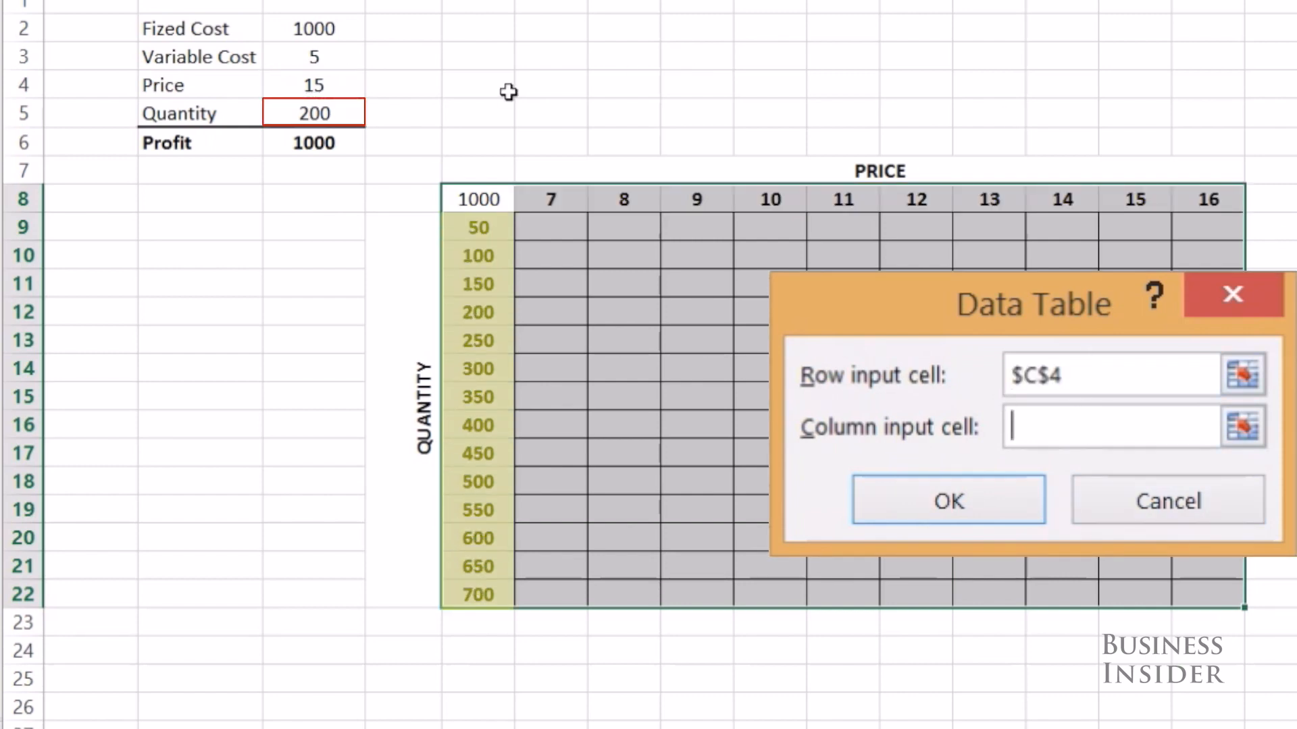
pyautogui.click(312, 114)
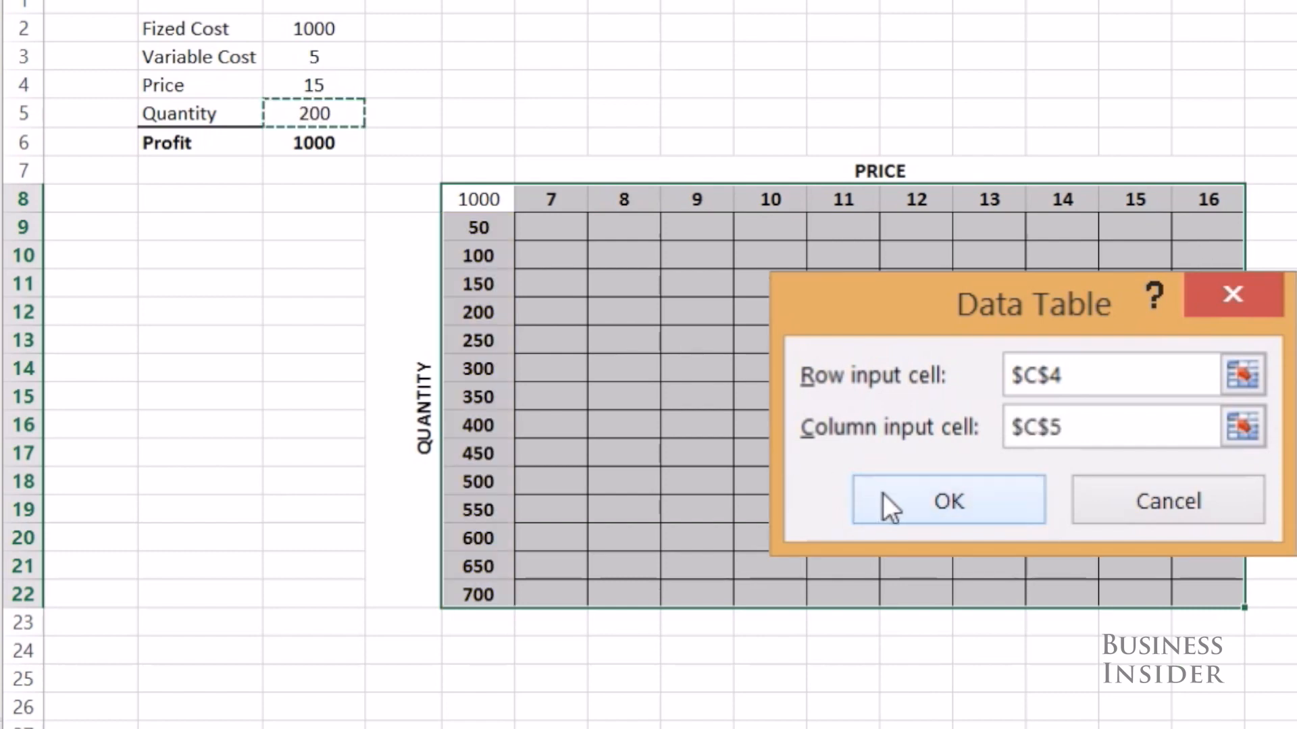
pyautogui.click(948, 500)
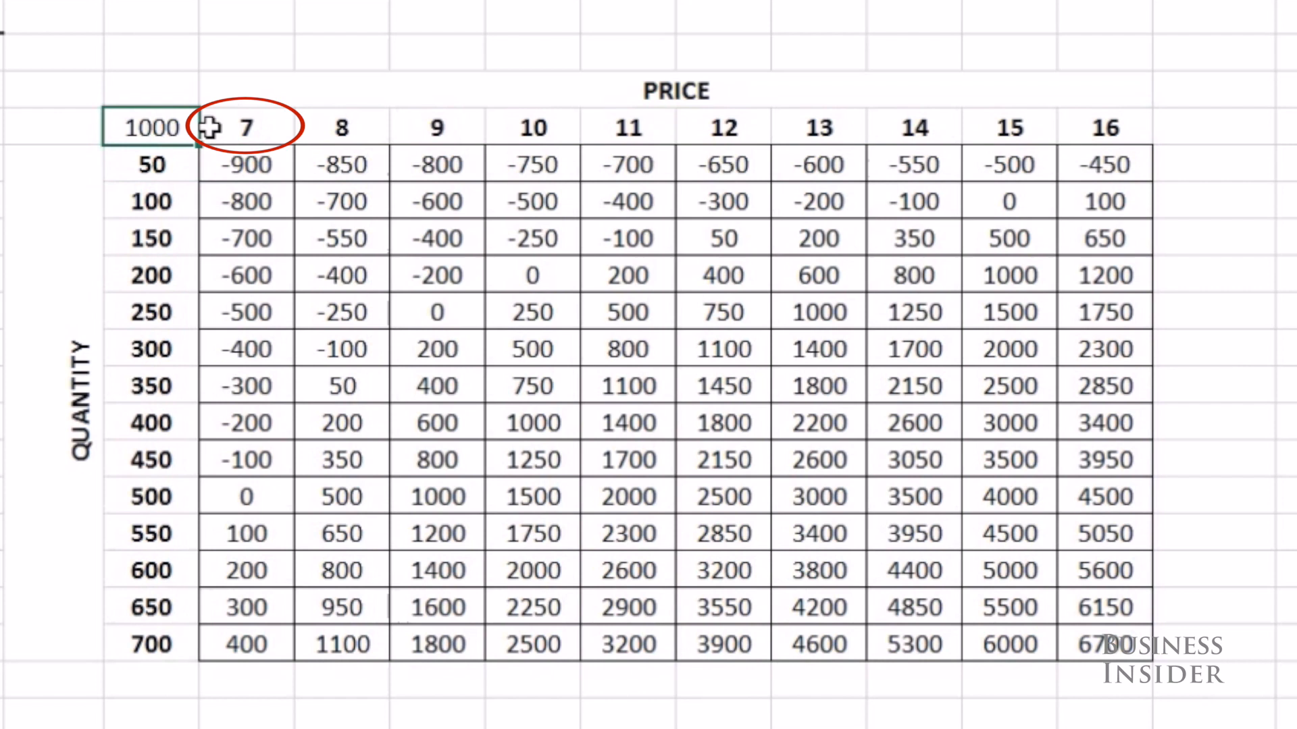
pyautogui.moveTo(244, 164); pyautogui.dragTo(245, 497)
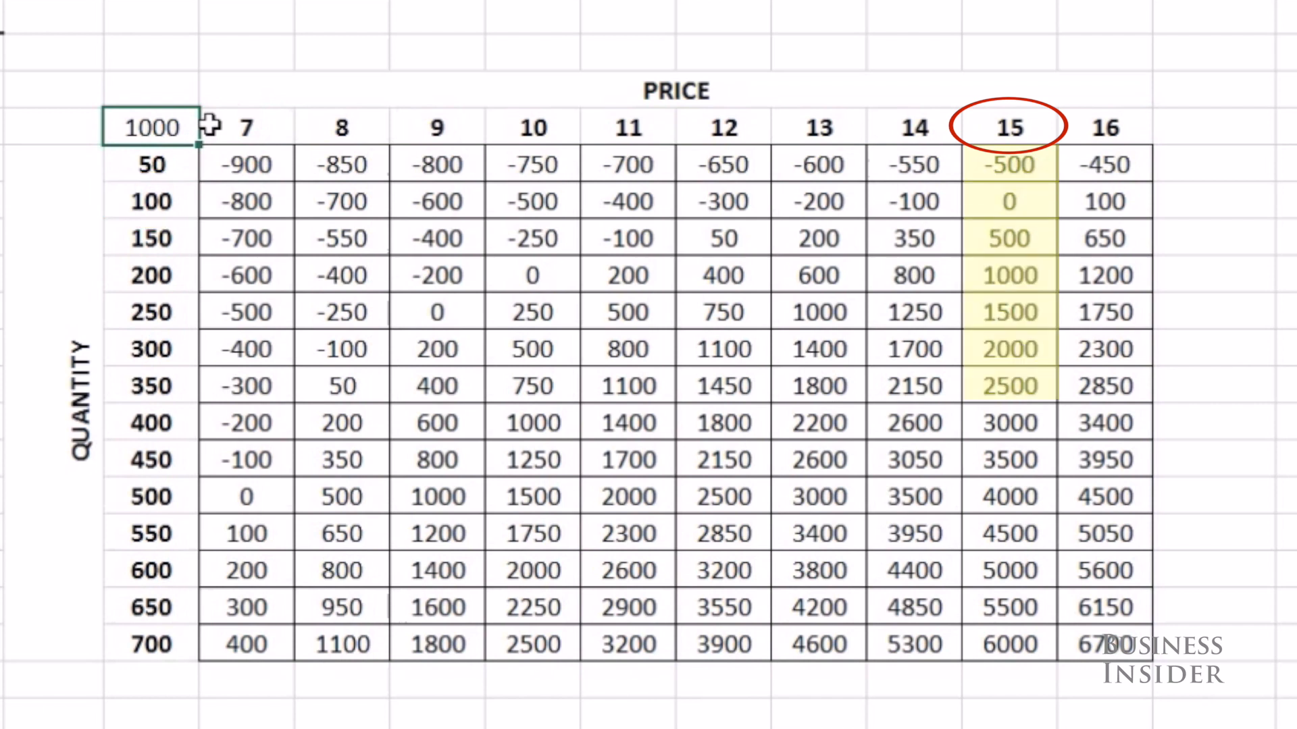
pyautogui.click(151, 570)
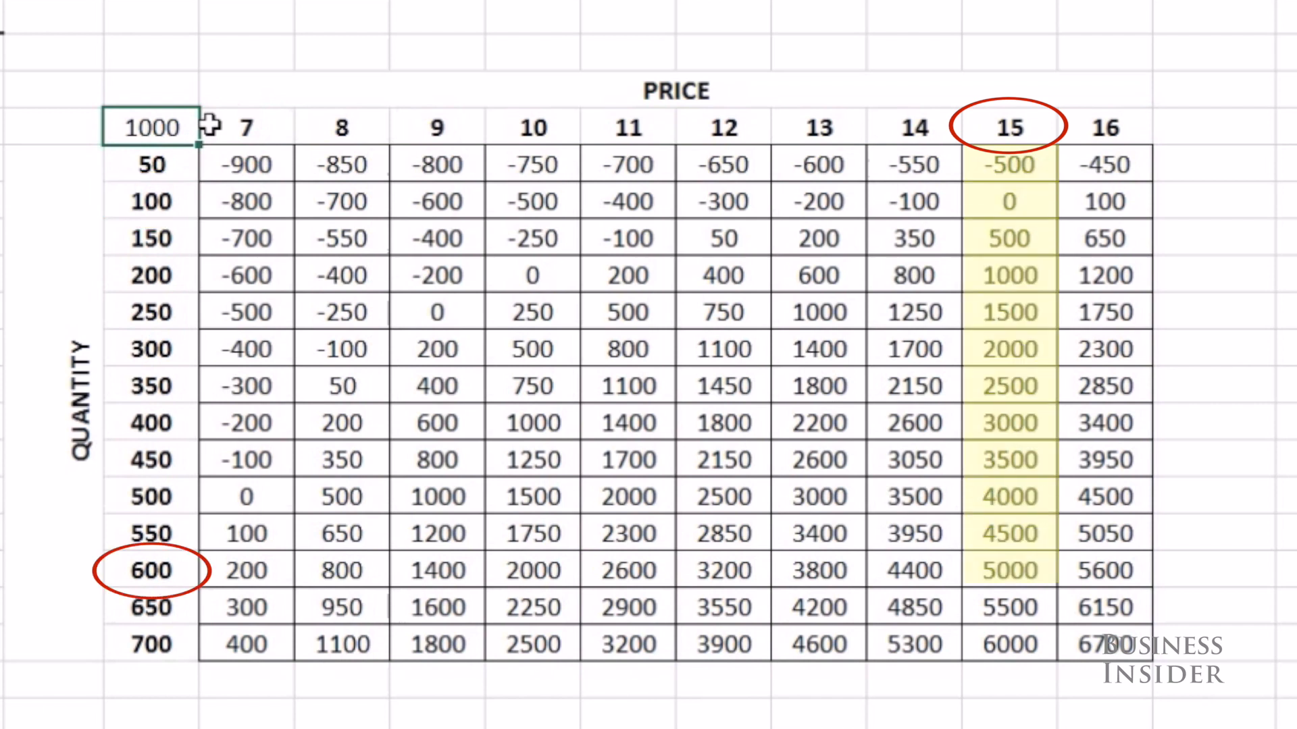